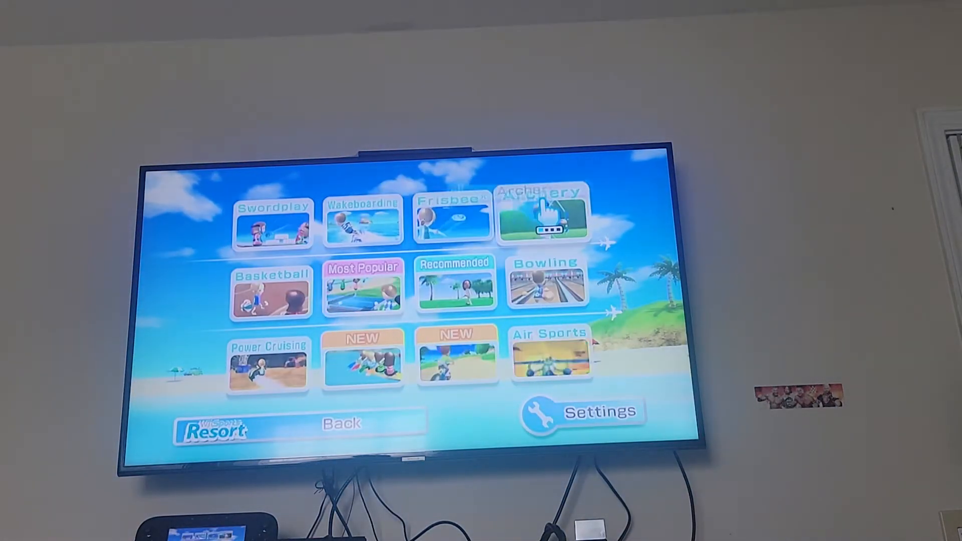
left_click(543, 217)
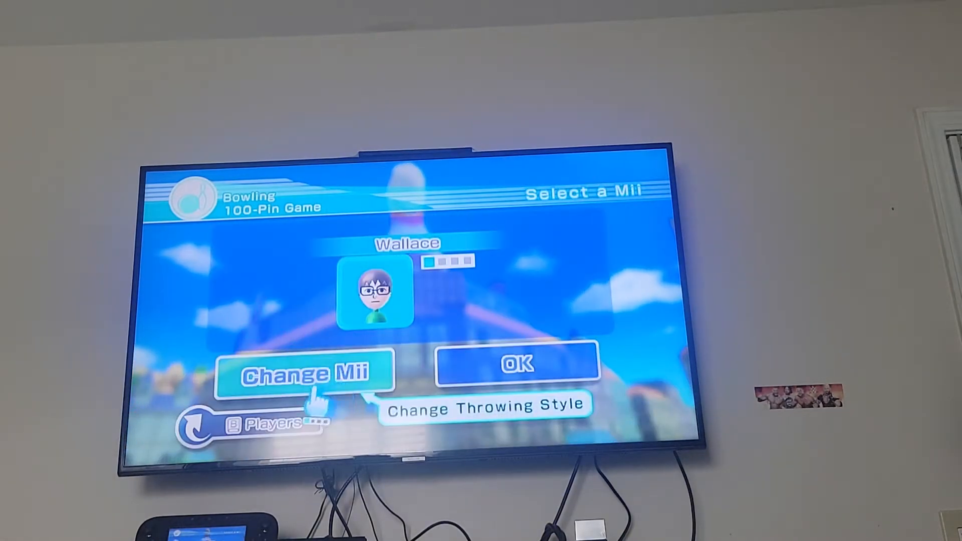
left_click(303, 373)
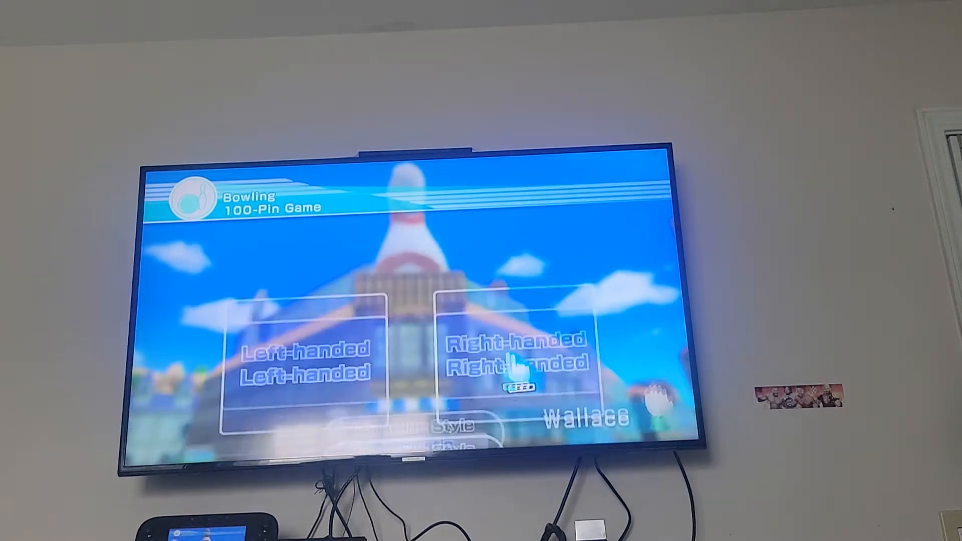
left_click(509, 362)
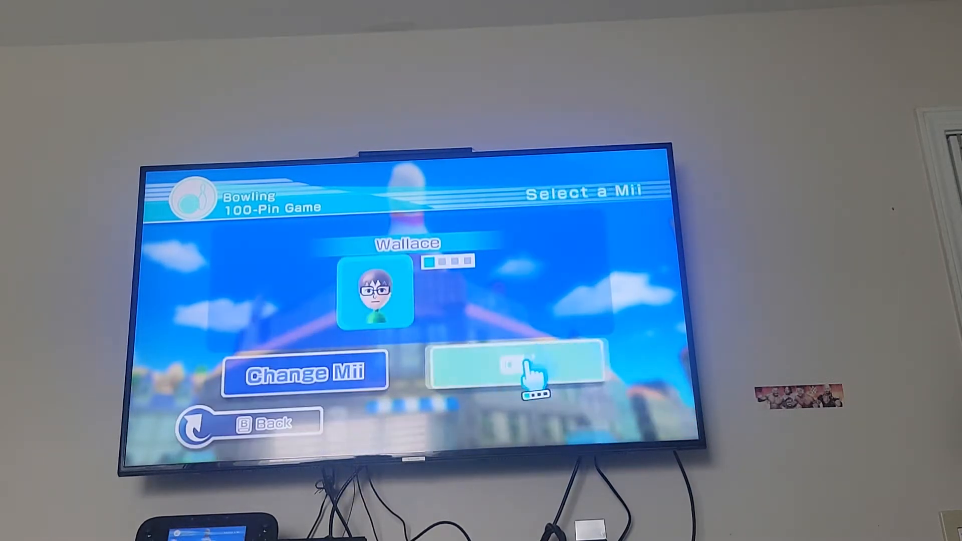